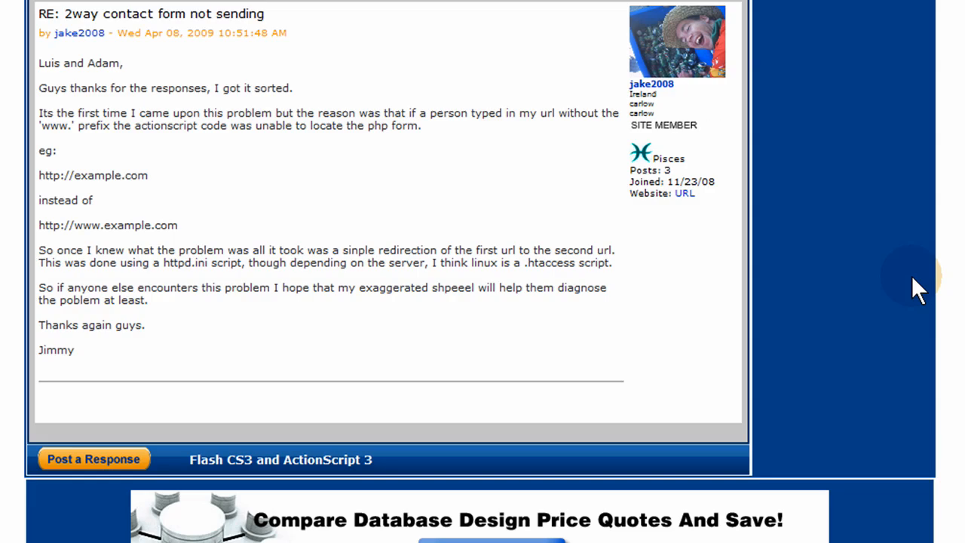
pyautogui.moveTo(98, 166)
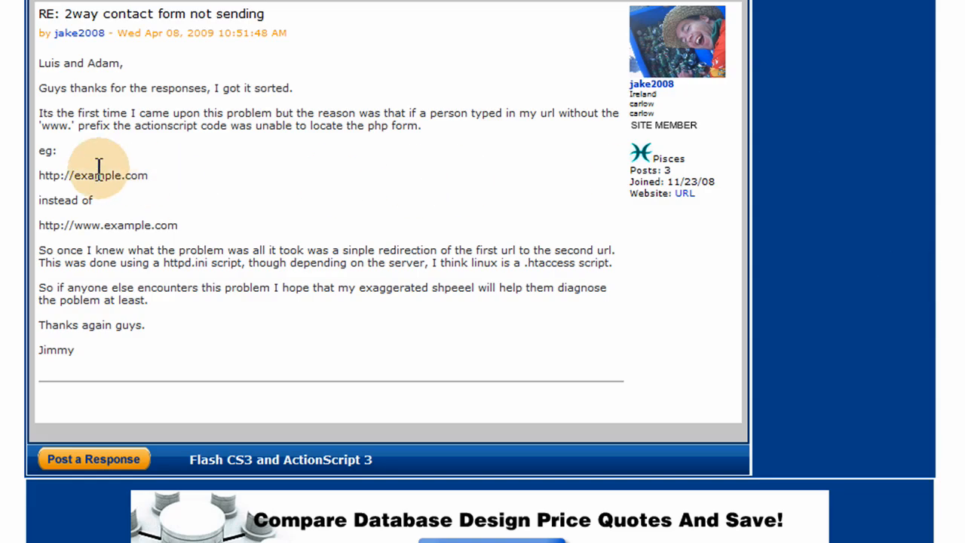
pyautogui.moveTo(91, 178)
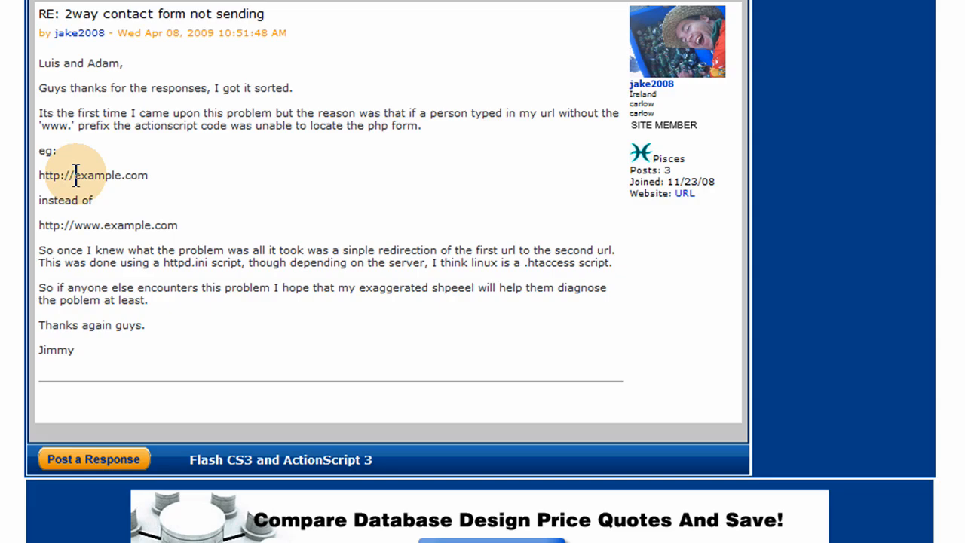
pyautogui.moveTo(181, 189)
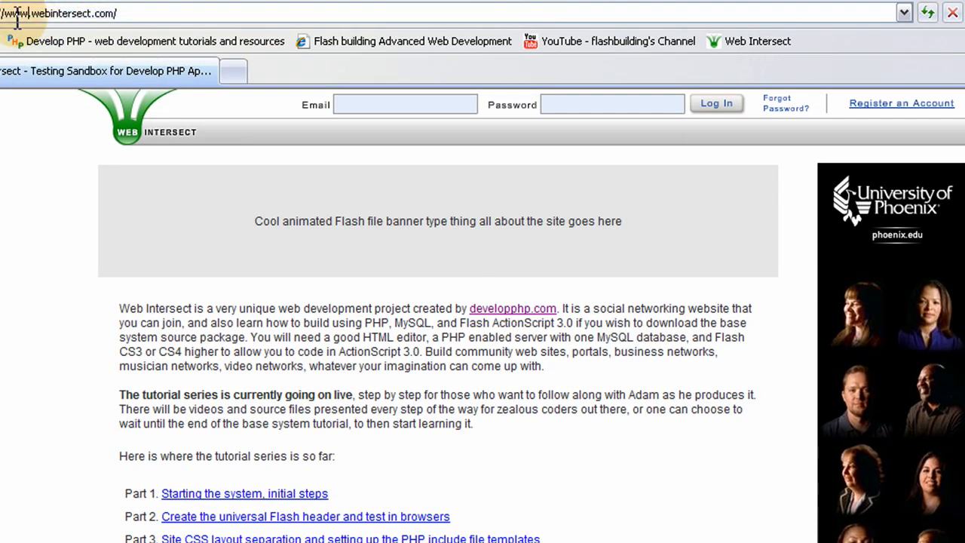
pyautogui.moveTo(249, 6)
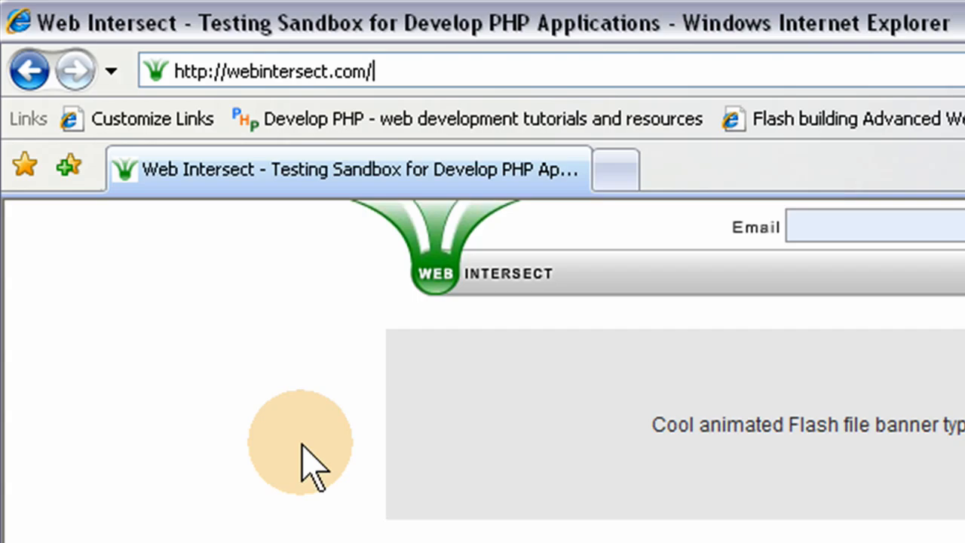
pyautogui.moveTo(449, 299)
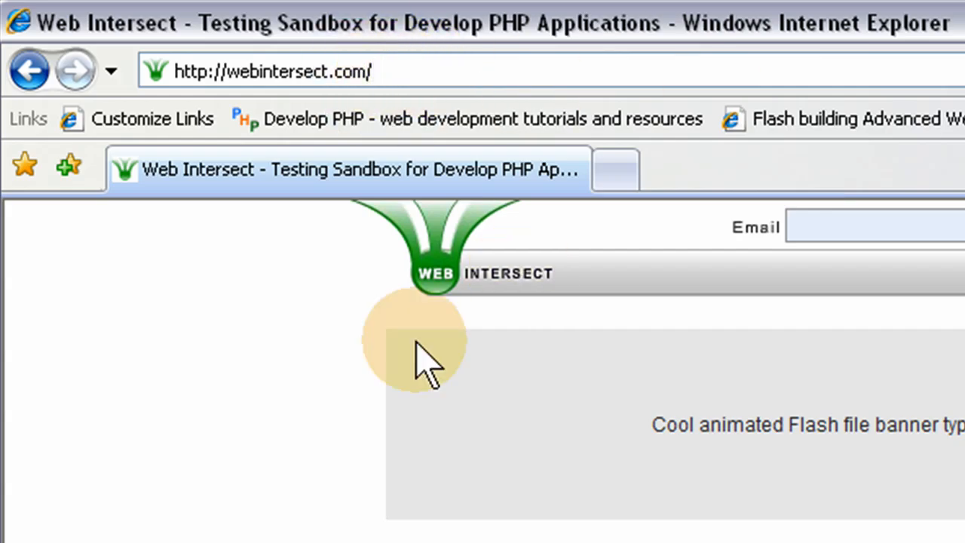
pyautogui.moveTo(423, 72)
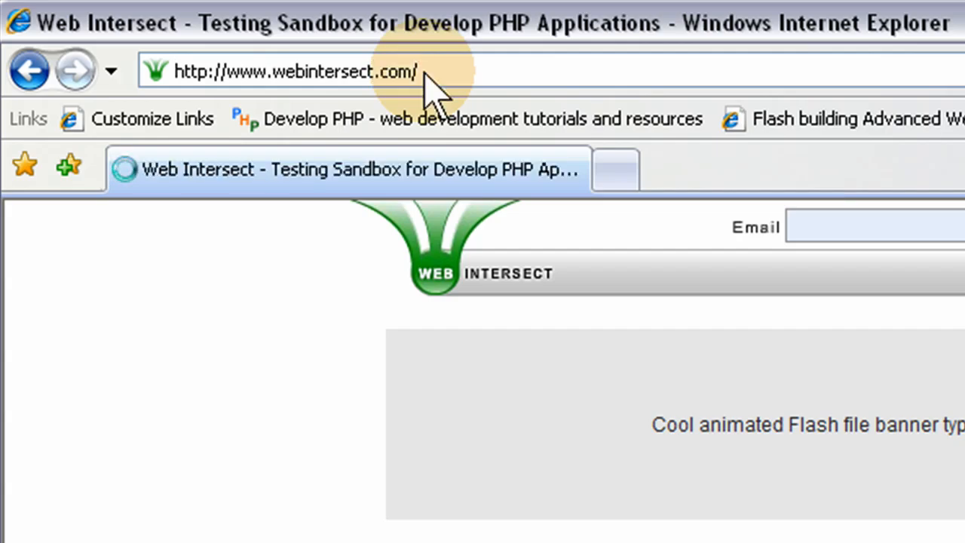
pyautogui.moveTo(269, 90)
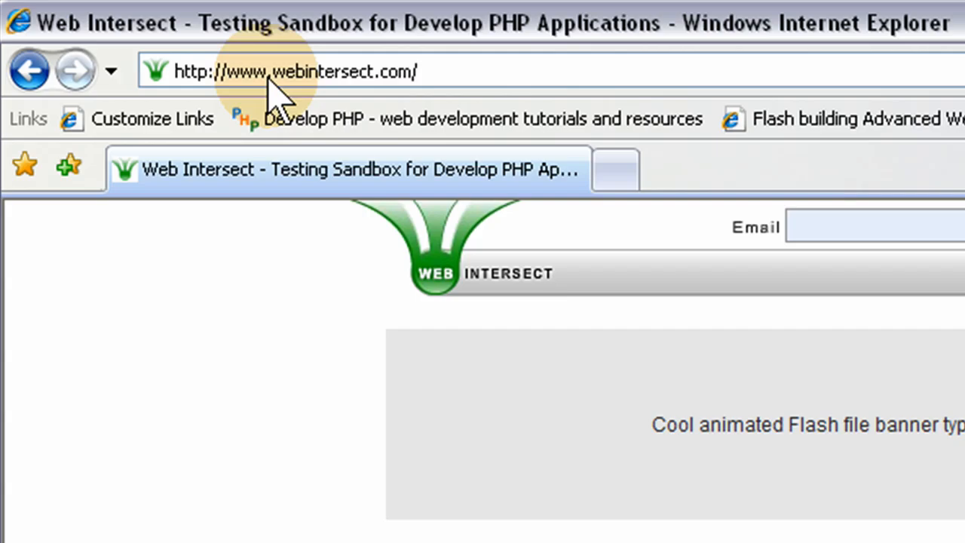
pyautogui.moveTo(332, 91)
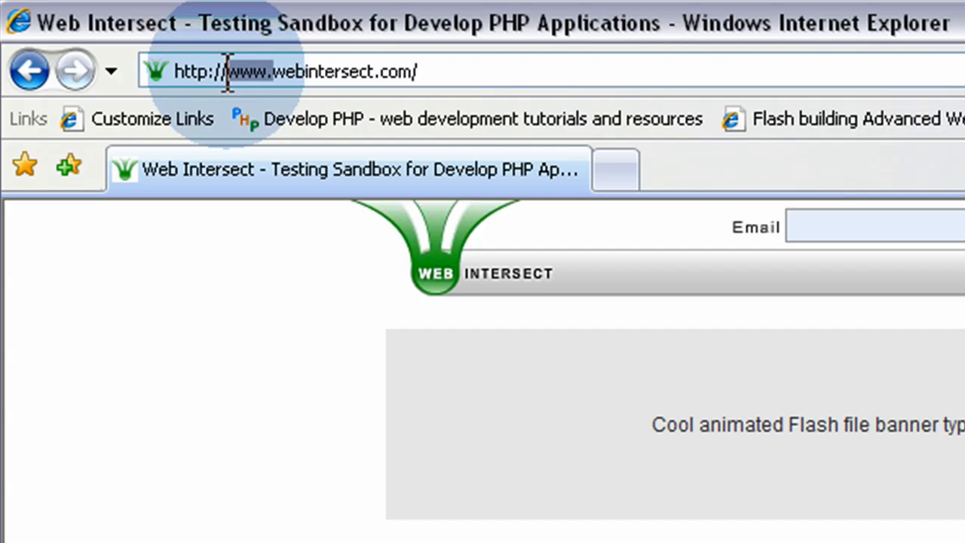
pyautogui.moveTo(521, 117)
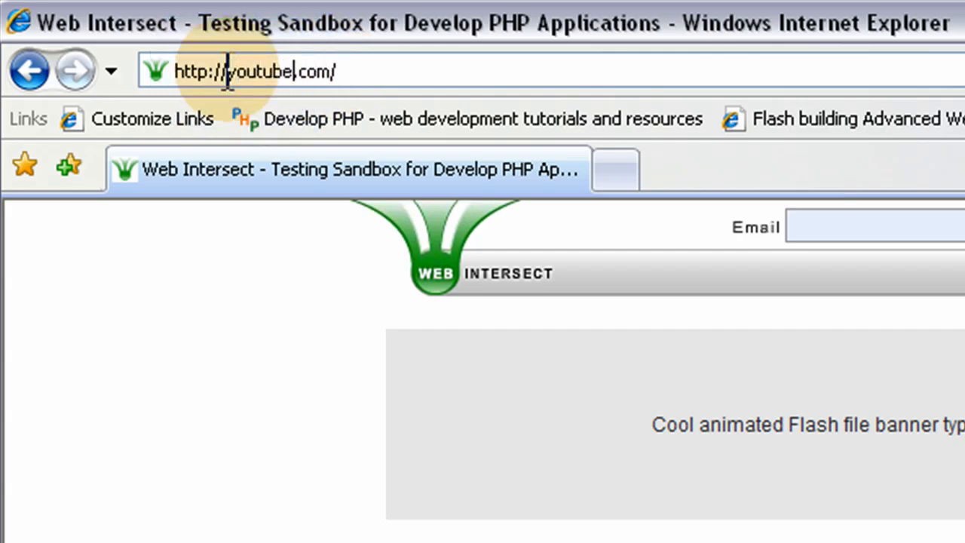
pyautogui.press('Return')
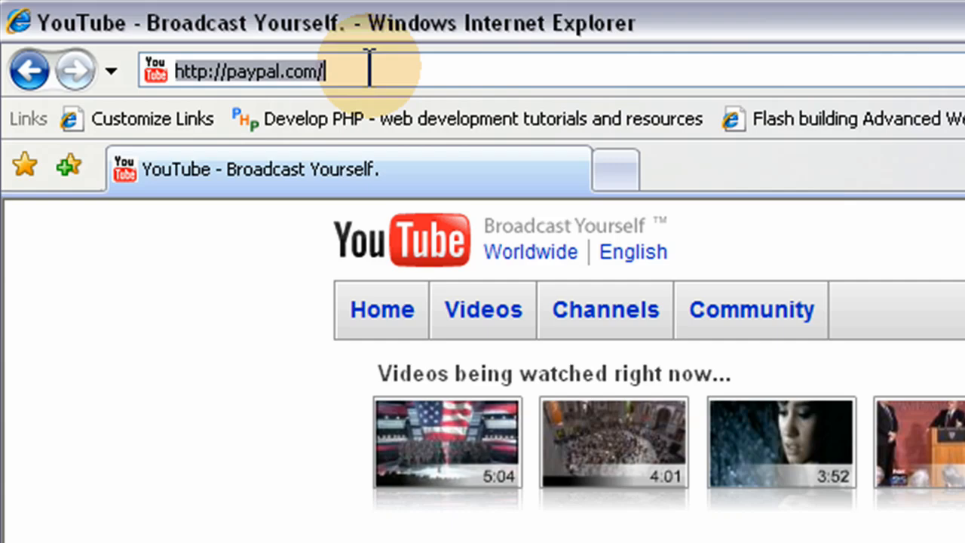
pyautogui.press('Return')
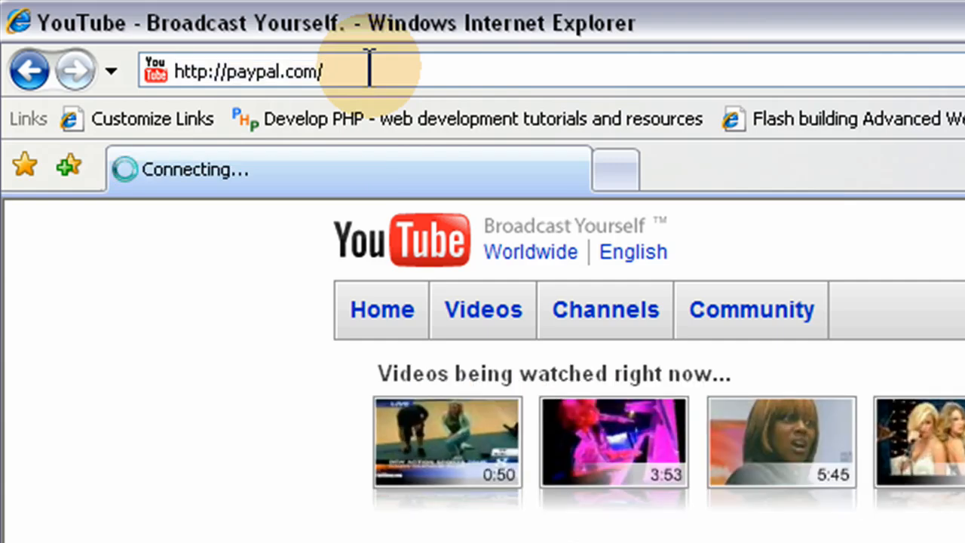
pyautogui.press('Return')
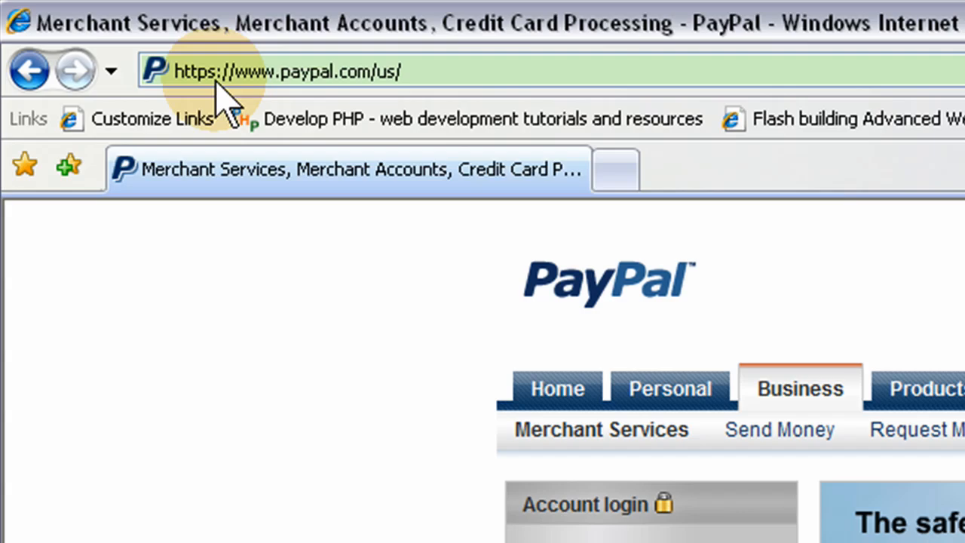
pyautogui.moveTo(732, 76)
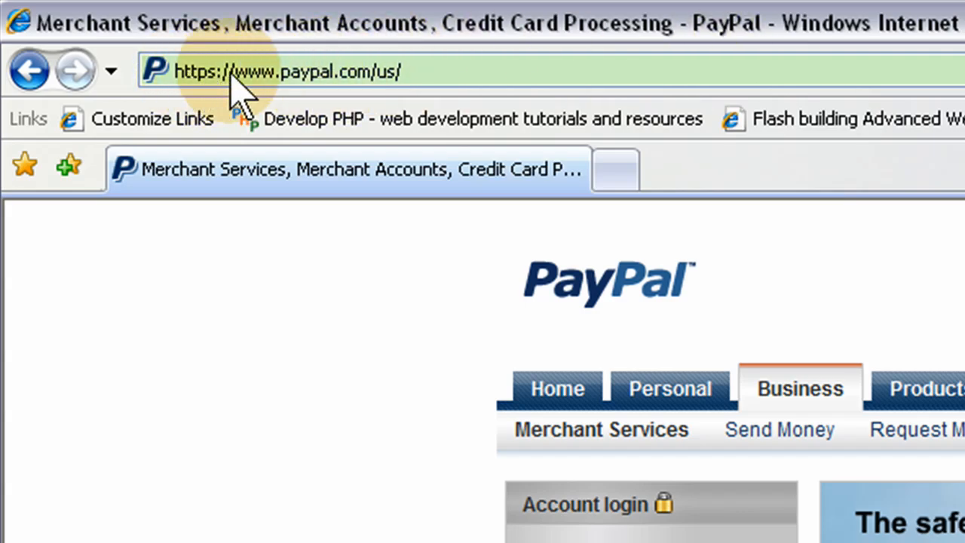
pyautogui.moveTo(279, 98)
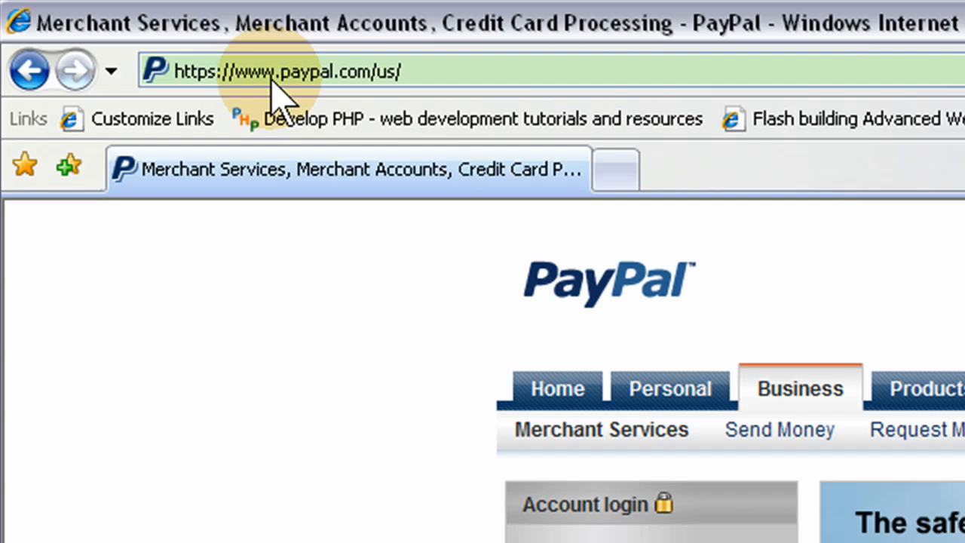
pyautogui.moveTo(163, 57)
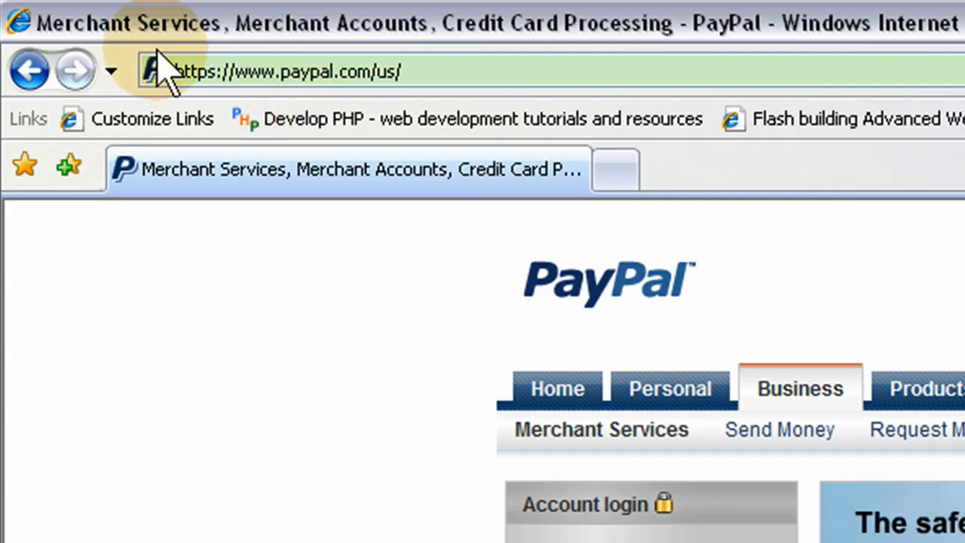
pyautogui.moveTo(31, 71)
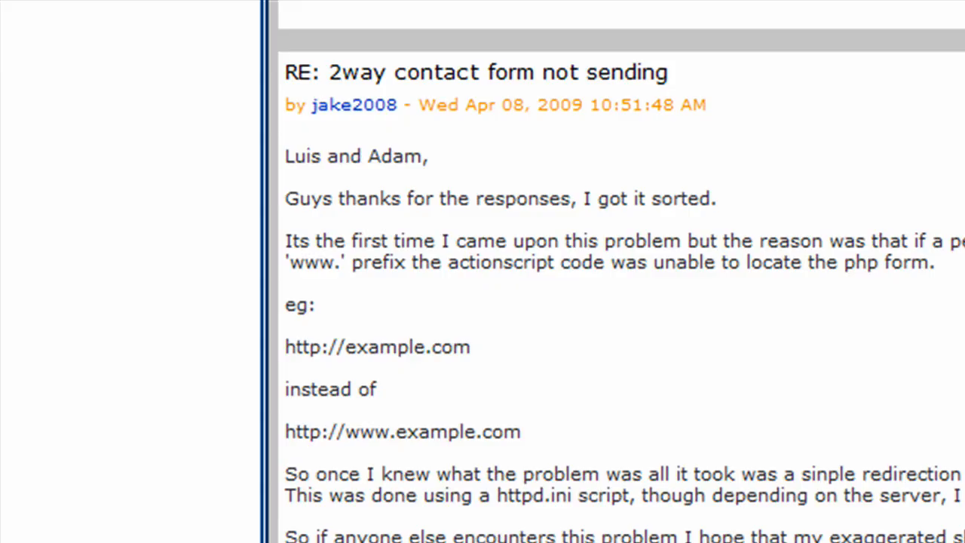
pyautogui.moveTo(872, 498)
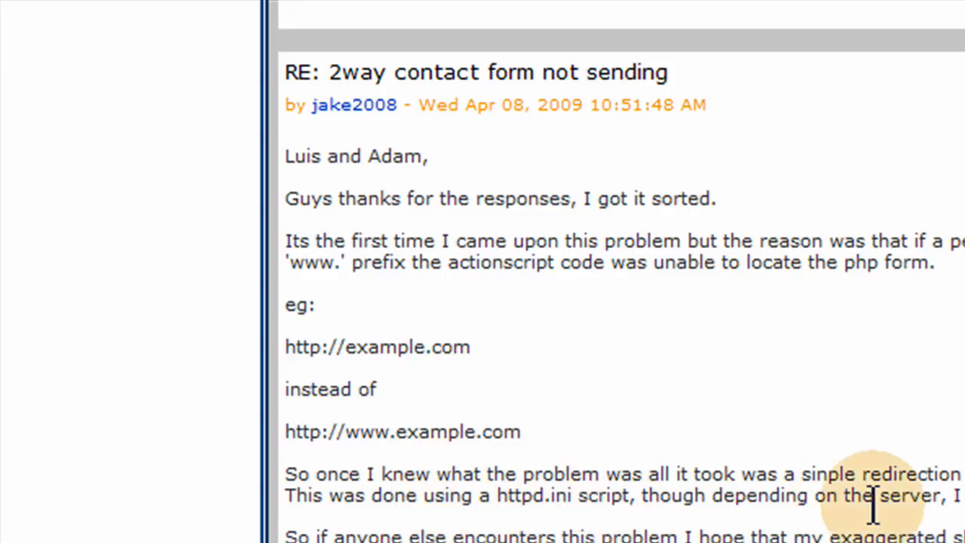
pyautogui.scroll(-3)
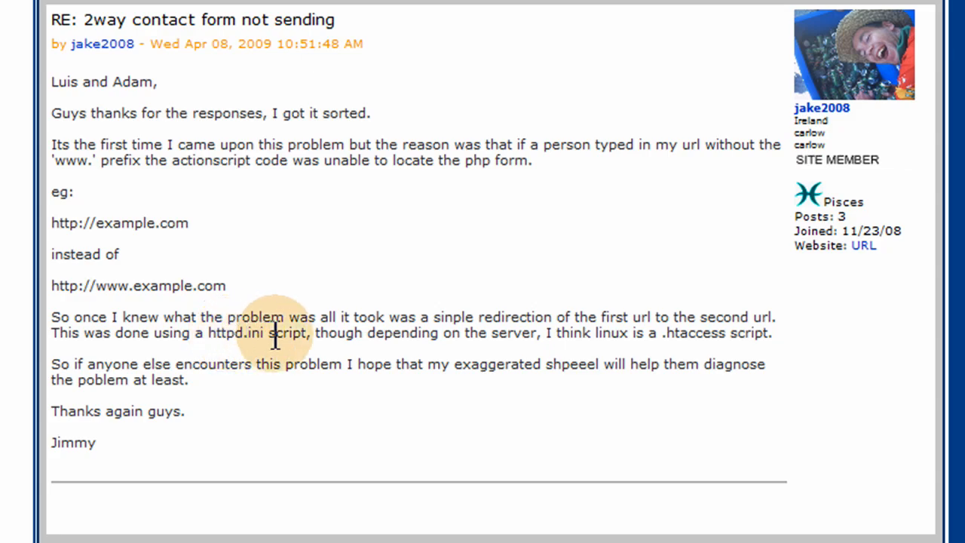
pyautogui.moveTo(649, 316)
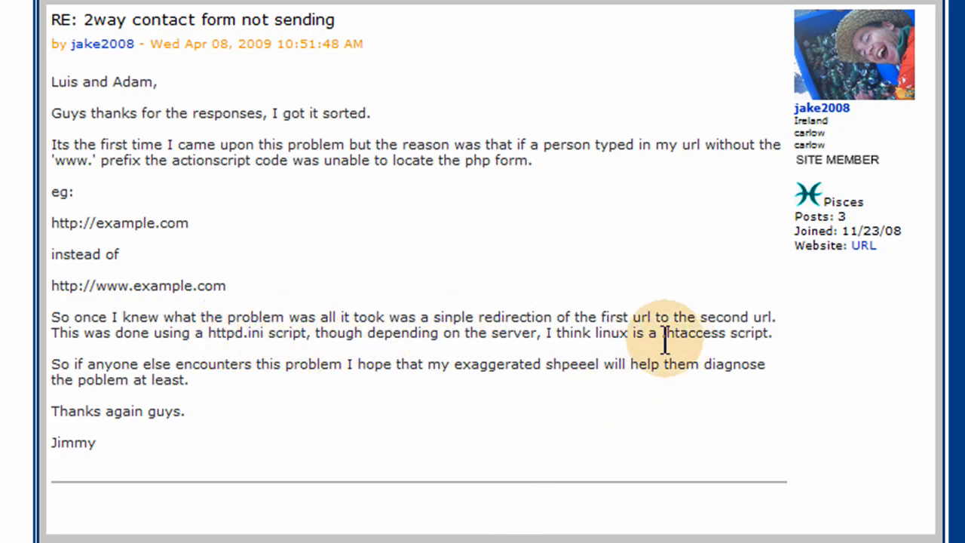
pyautogui.moveTo(694, 392)
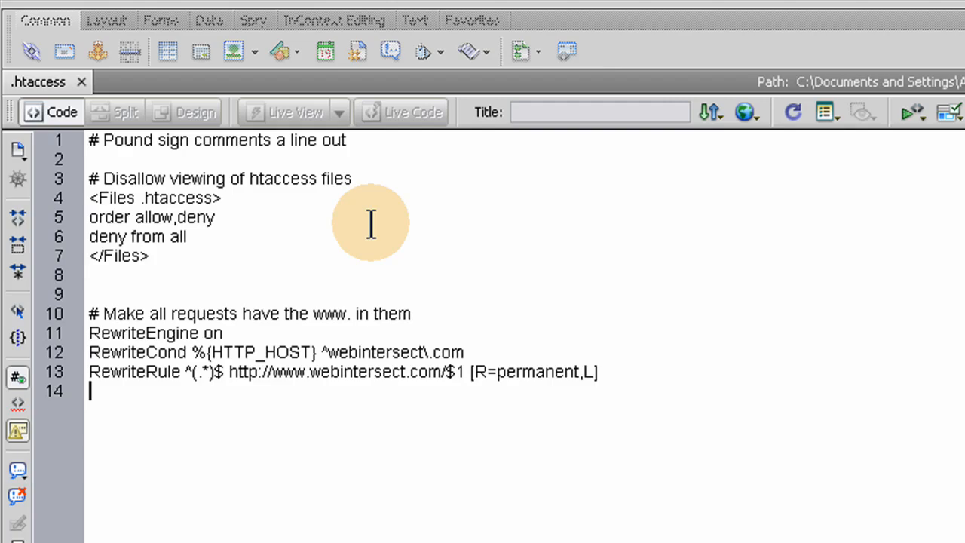
pyautogui.moveTo(319, 235)
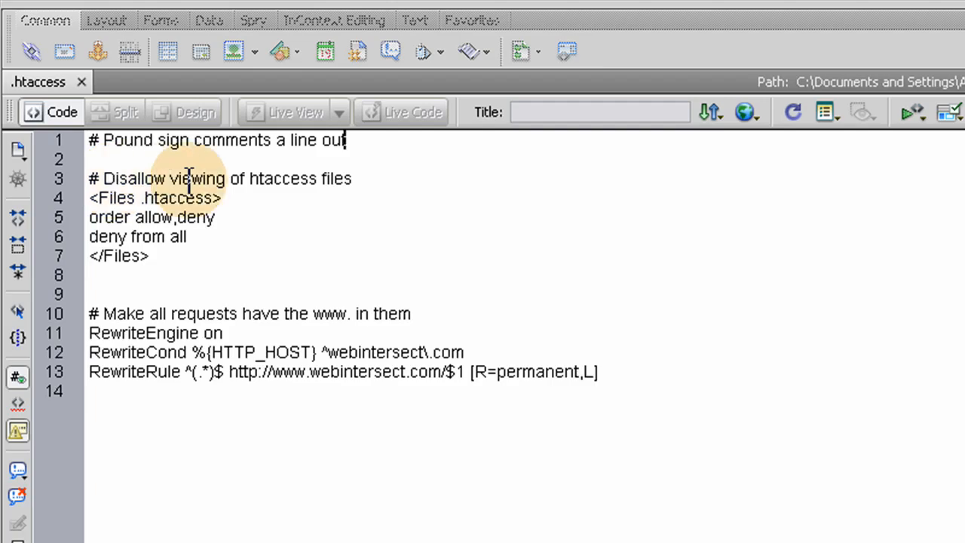
pyautogui.moveTo(204, 286)
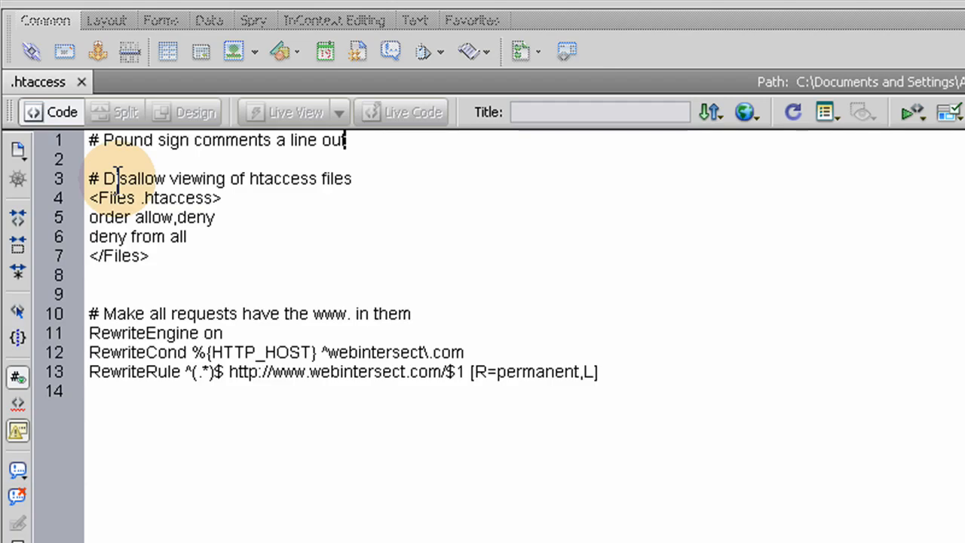
pyautogui.moveTo(340, 193)
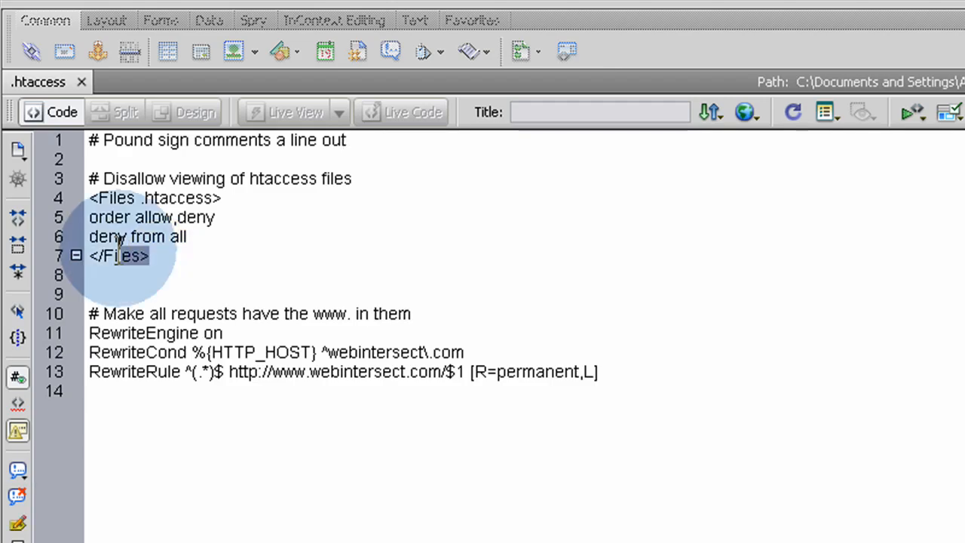
pyautogui.click(151, 256)
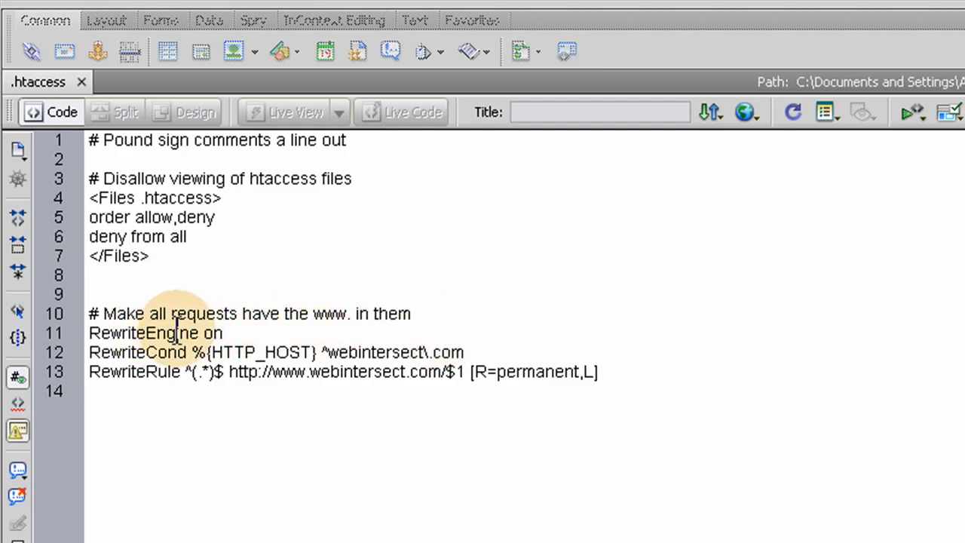
pyautogui.moveTo(112, 312)
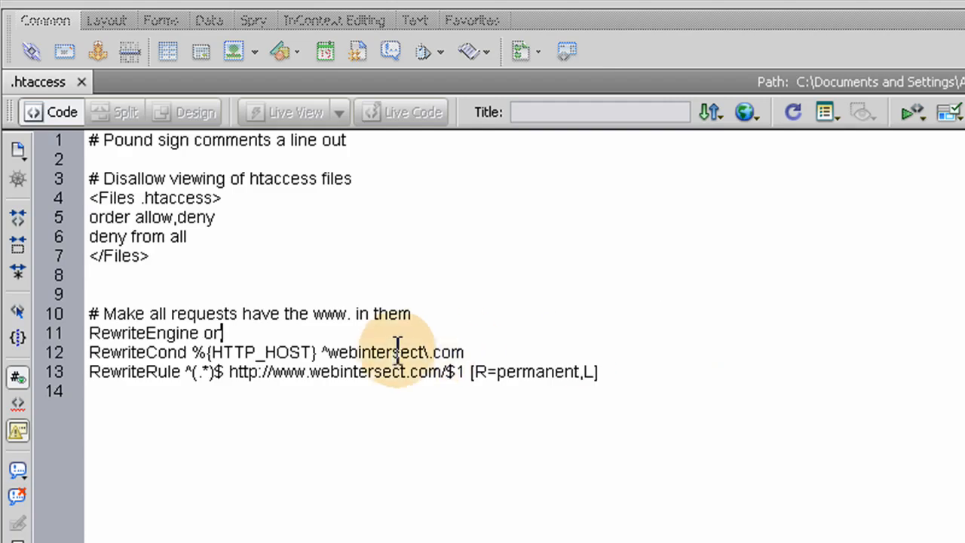
pyautogui.write('n')
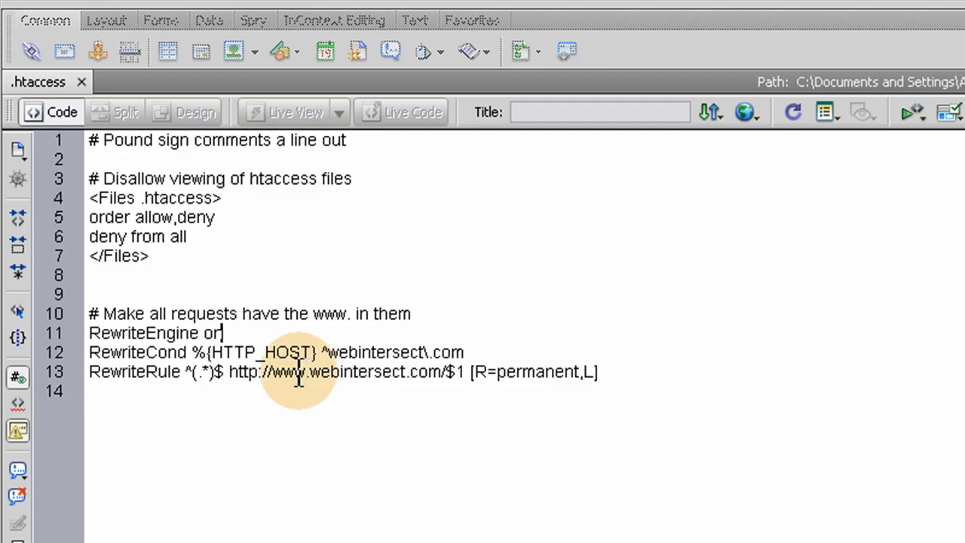
pyautogui.write('n')
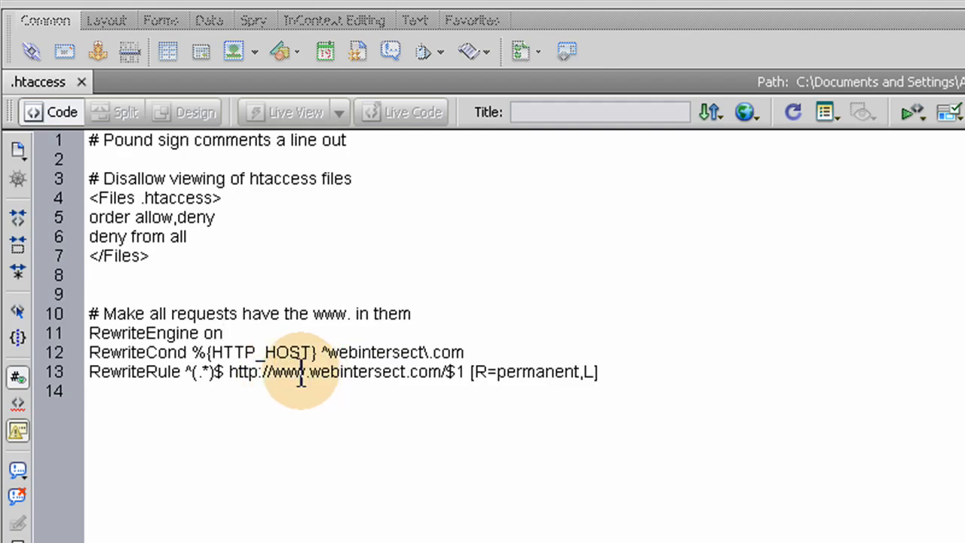
pyautogui.click(224, 334)
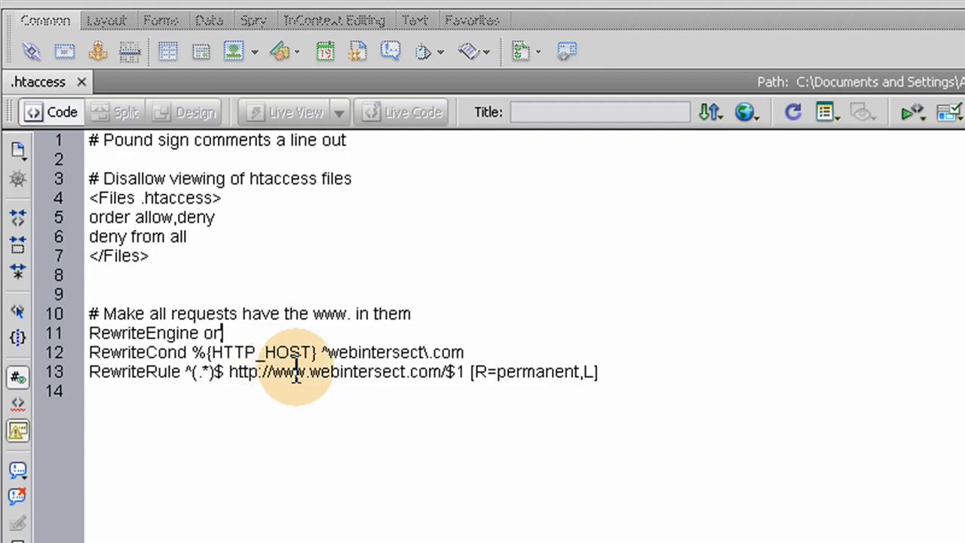
pyautogui.moveTo(380, 400)
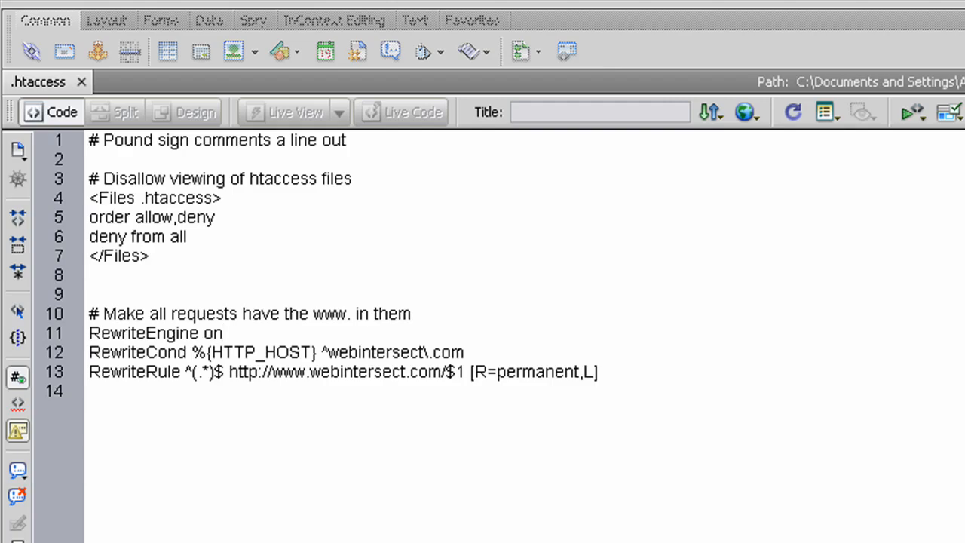
pyautogui.click(8, 540)
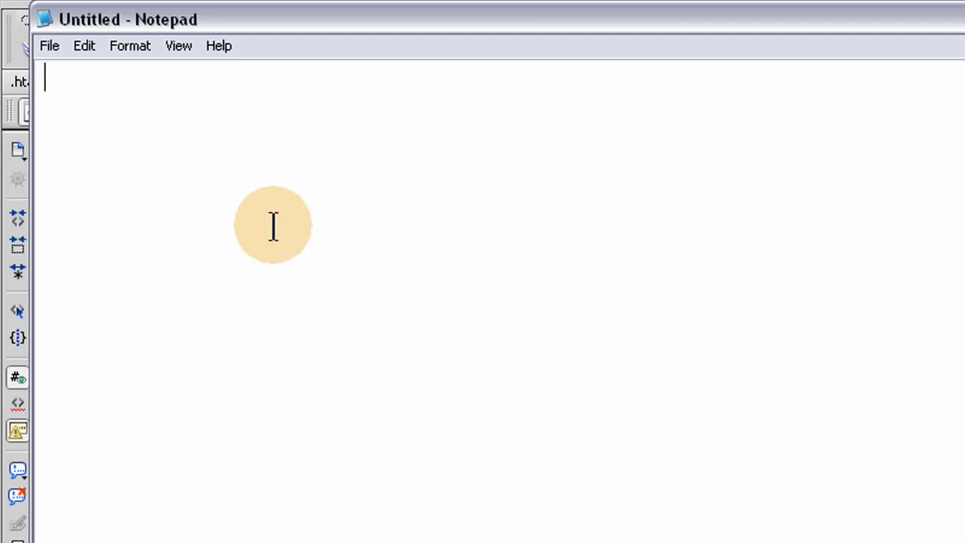
pyautogui.moveTo(184, 139)
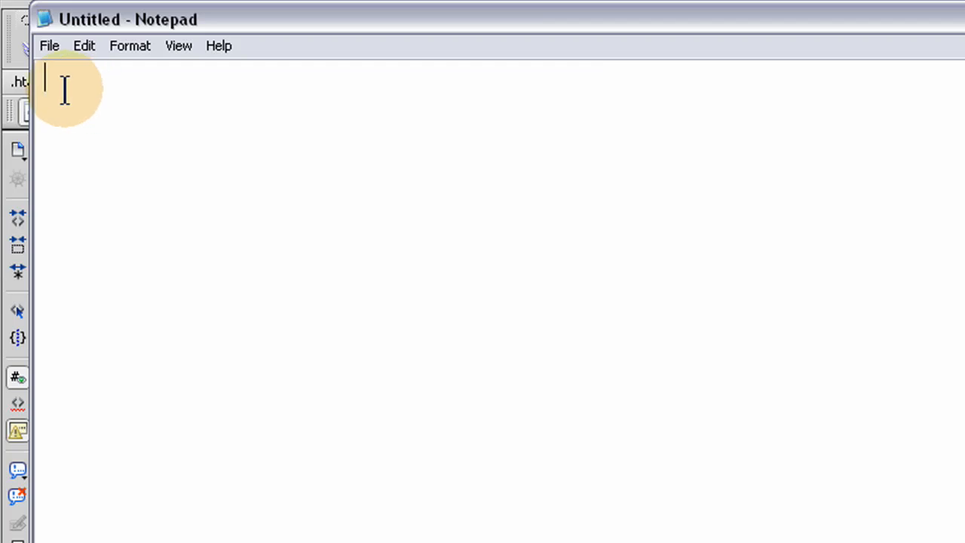
pyautogui.moveTo(178, 286)
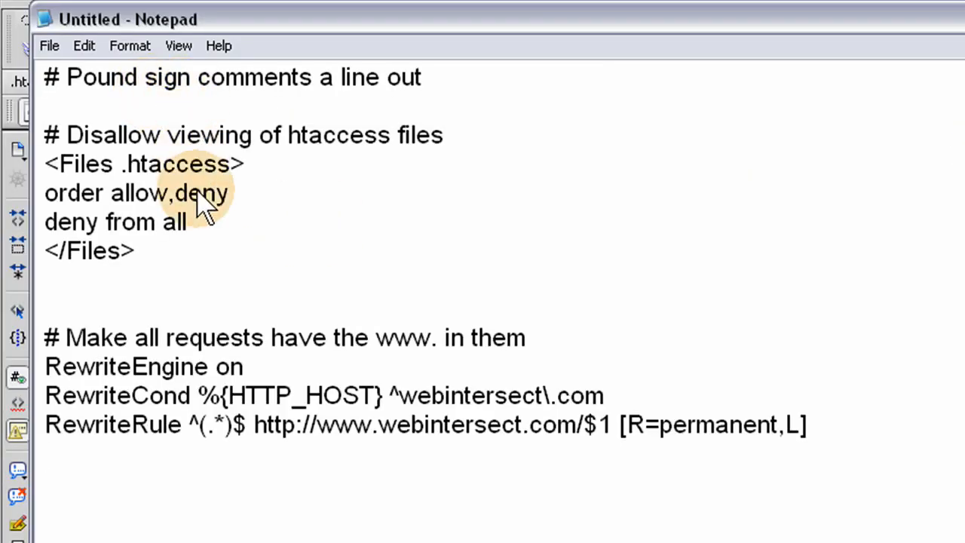
# Bring up Notepad's File menu after pasting the .htaccess rewrite rules.
pyautogui.click(48, 46)
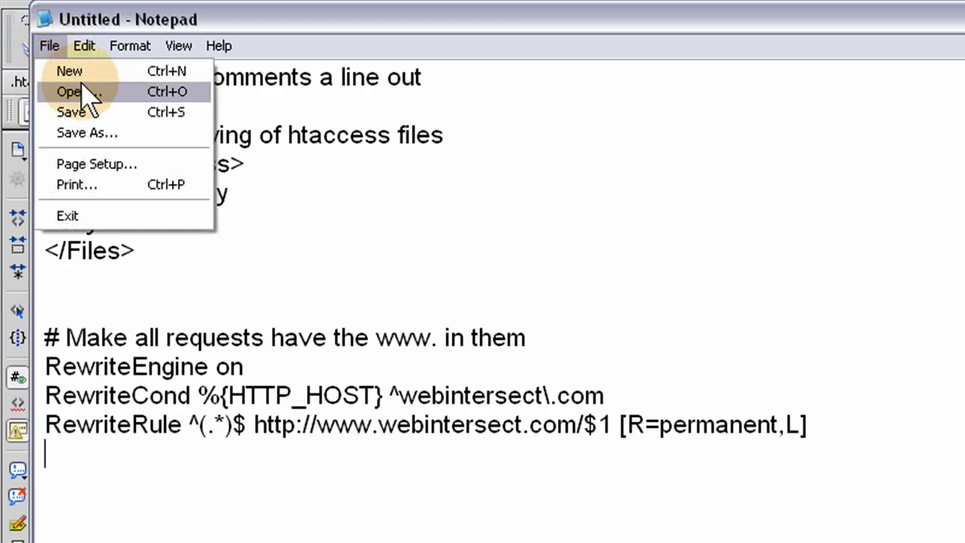
# Save the rules onto the desktop under the file name .htaccess via Save As.
pyautogui.click(88, 133)
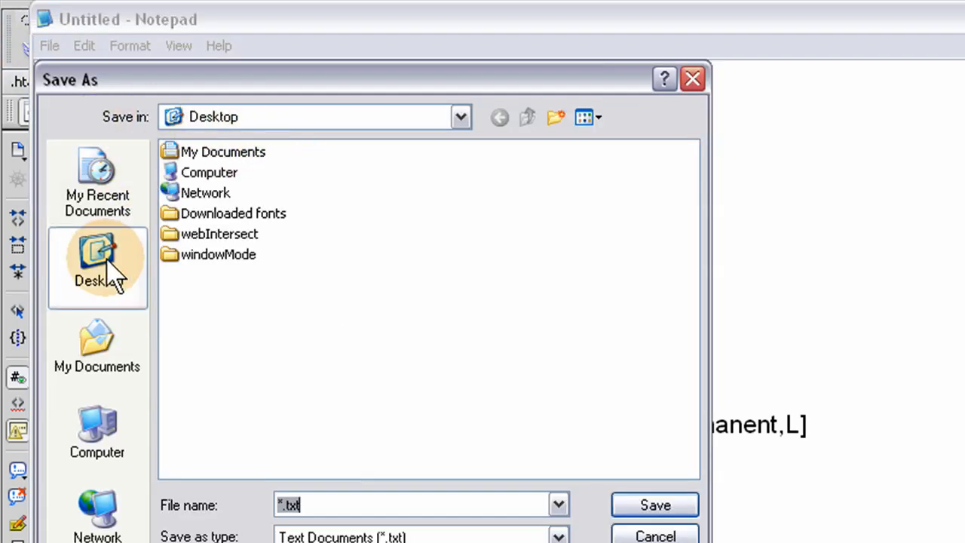
pyautogui.moveTo(199, 515)
pyautogui.write('.htacc')
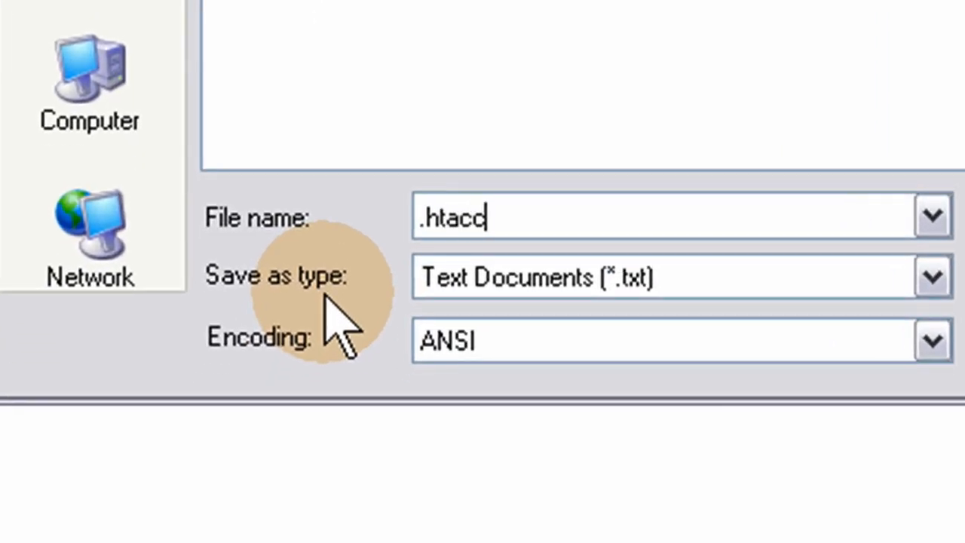
pyautogui.write('ess')
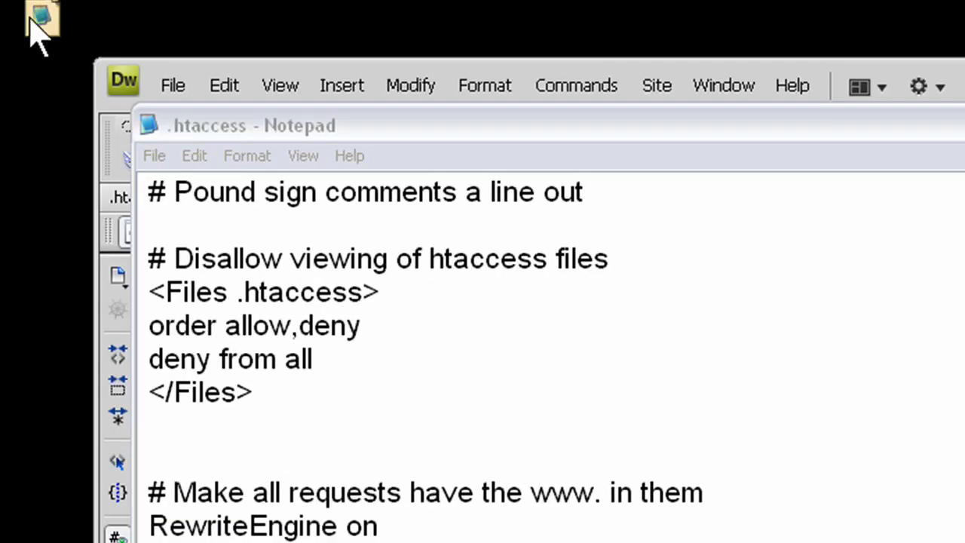
pyautogui.moveTo(64, 78)
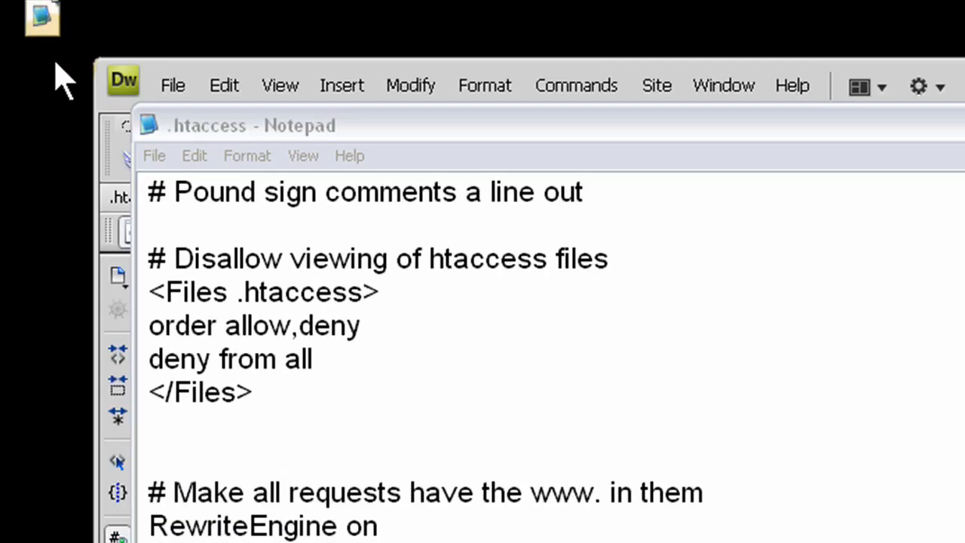